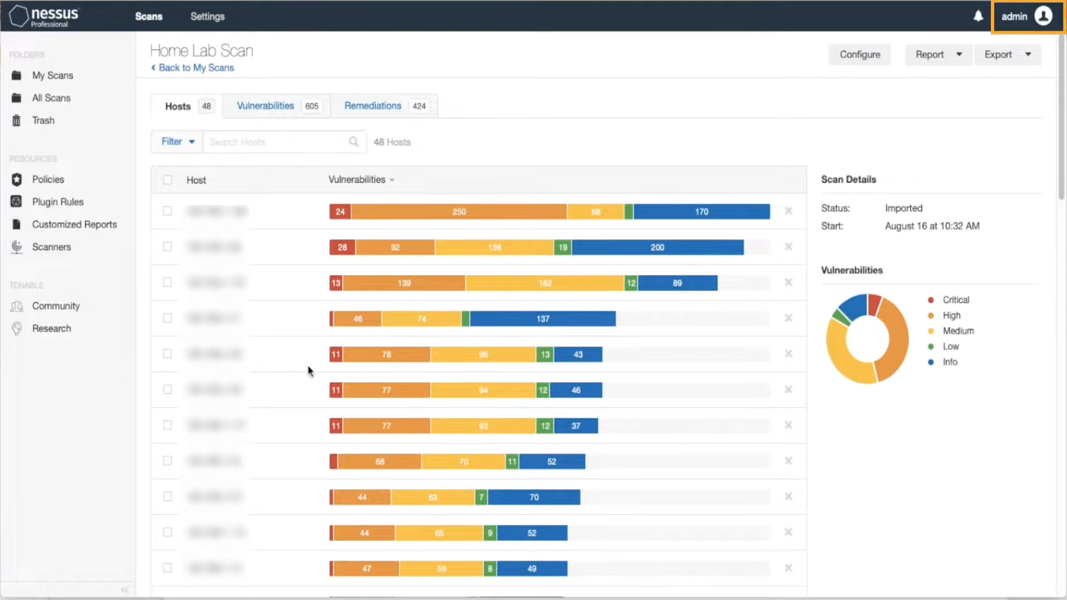
pyautogui.moveTo(207, 17)
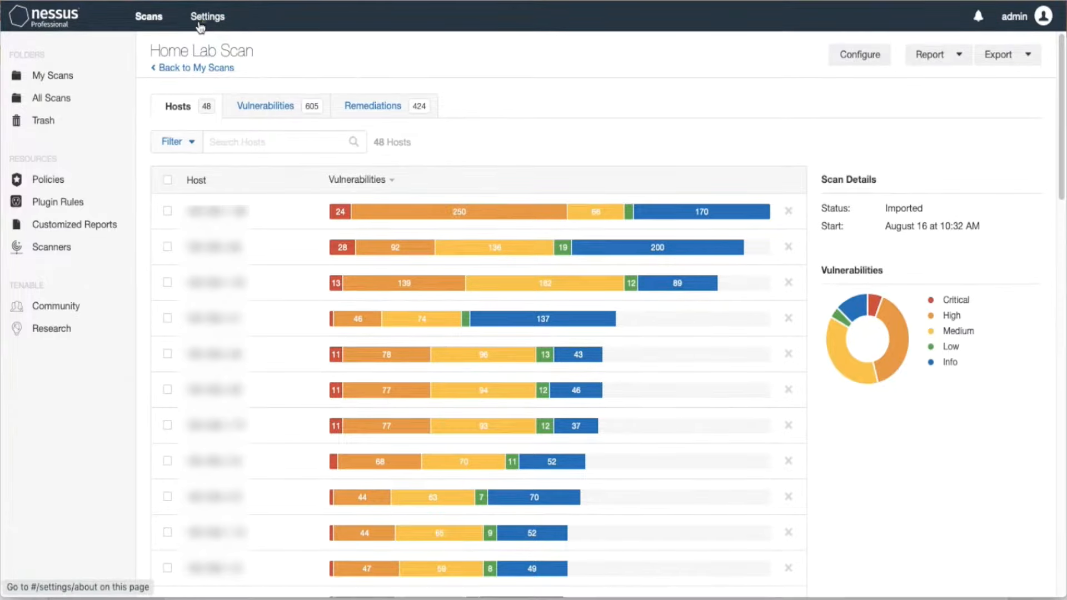
# Go to Settings > Software Update and select automatic updates for plugins only.
pyautogui.click(207, 16)
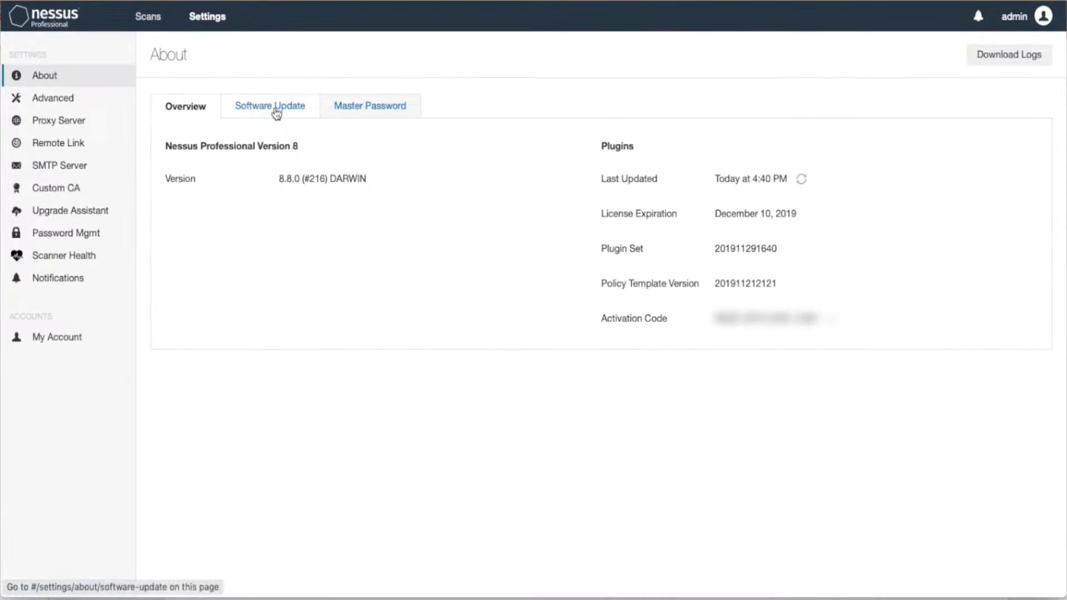
pyautogui.click(269, 106)
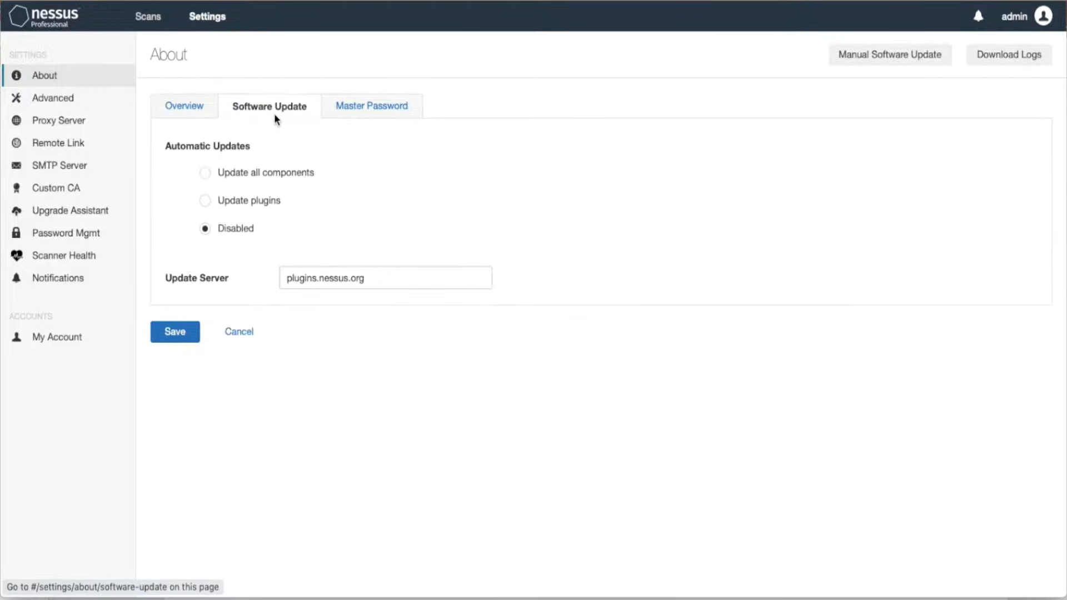
pyautogui.moveTo(264, 173)
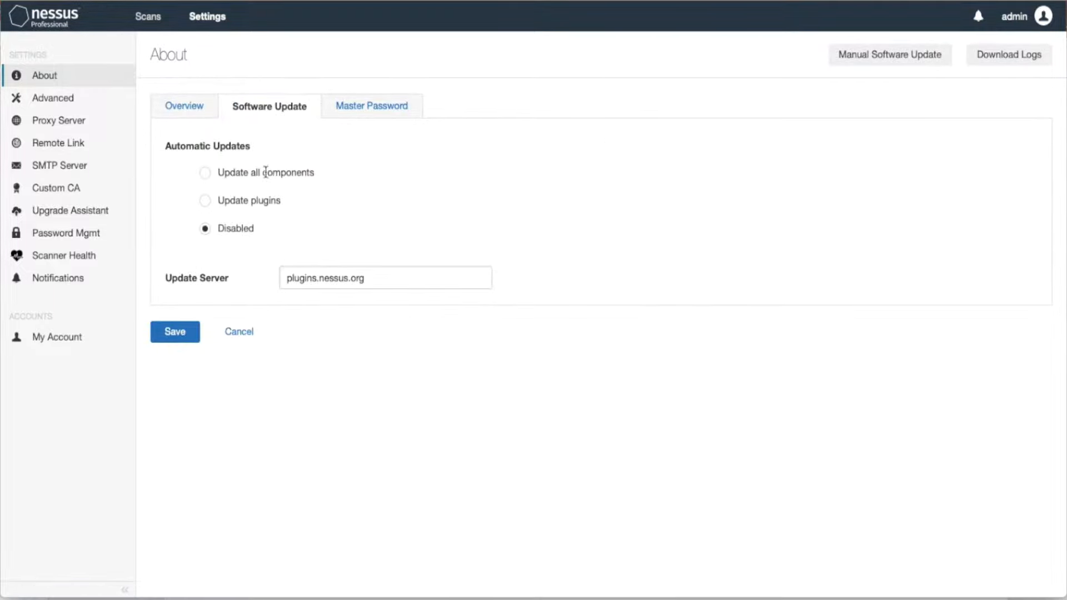
pyautogui.click(204, 172)
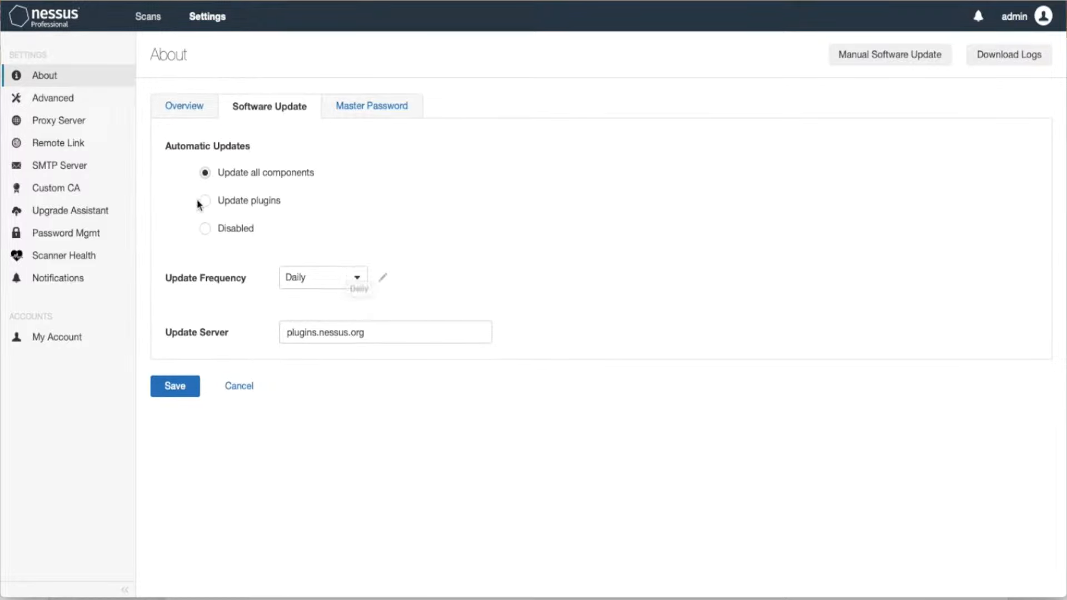
pyautogui.click(204, 201)
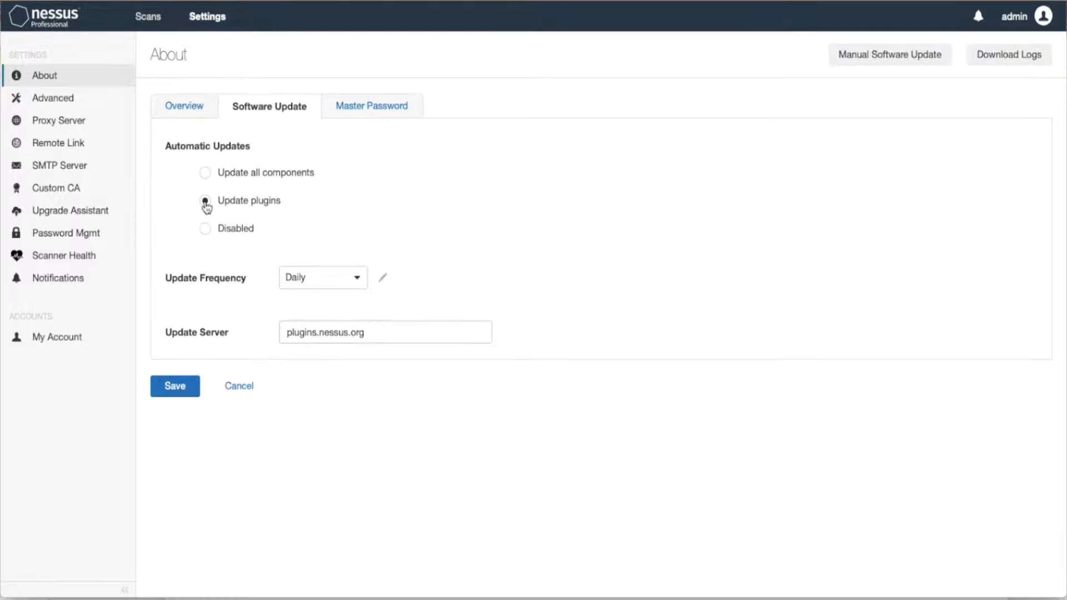
# Review the frequency and disabled options, then keep plugin-only updates at Daily.
pyautogui.click(204, 202)
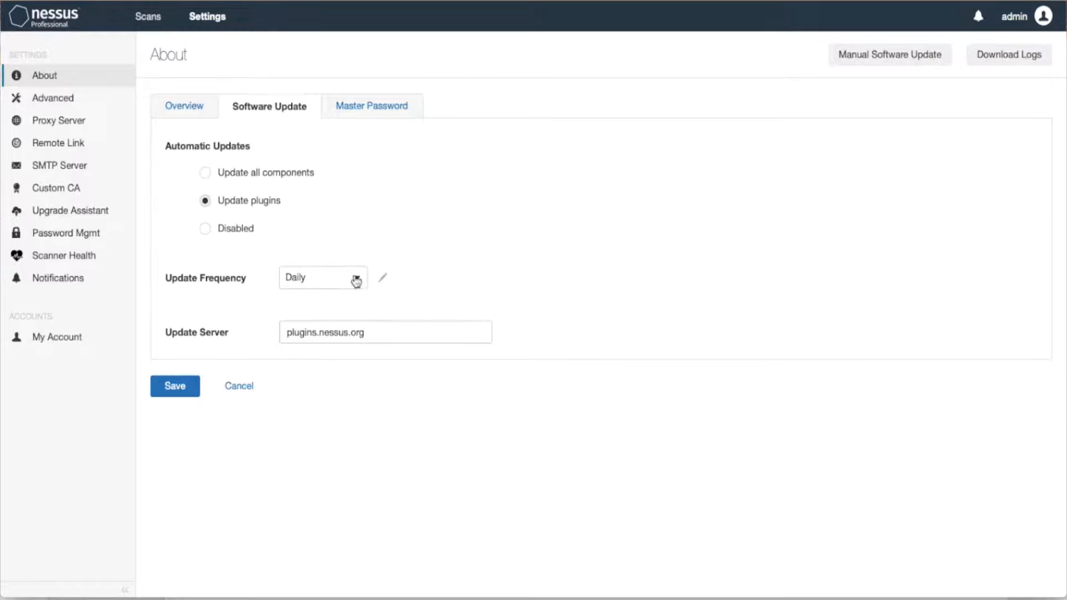
pyautogui.click(322, 278)
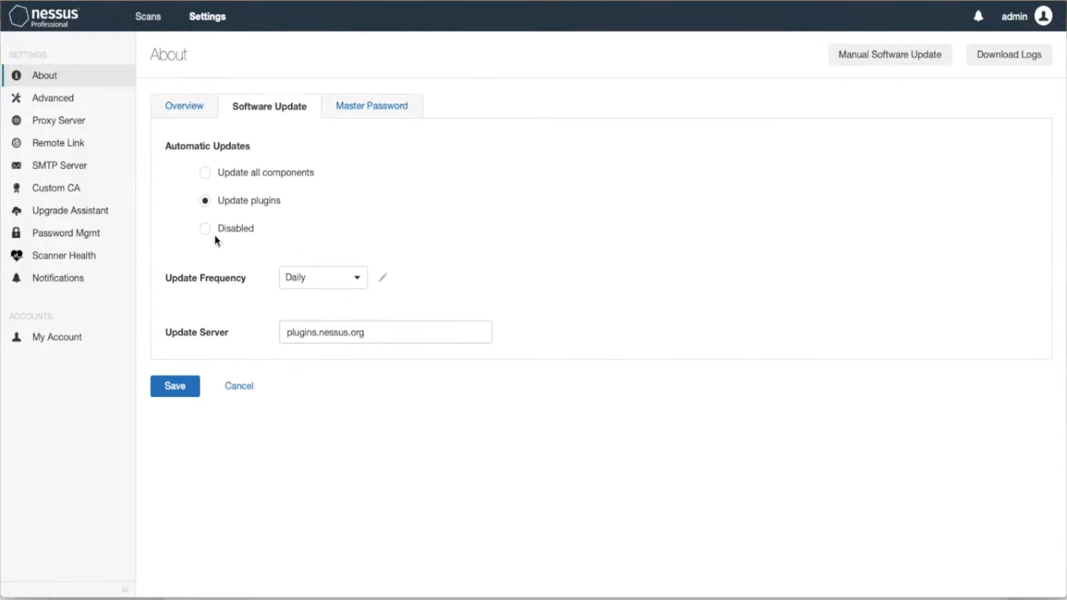
pyautogui.click(206, 229)
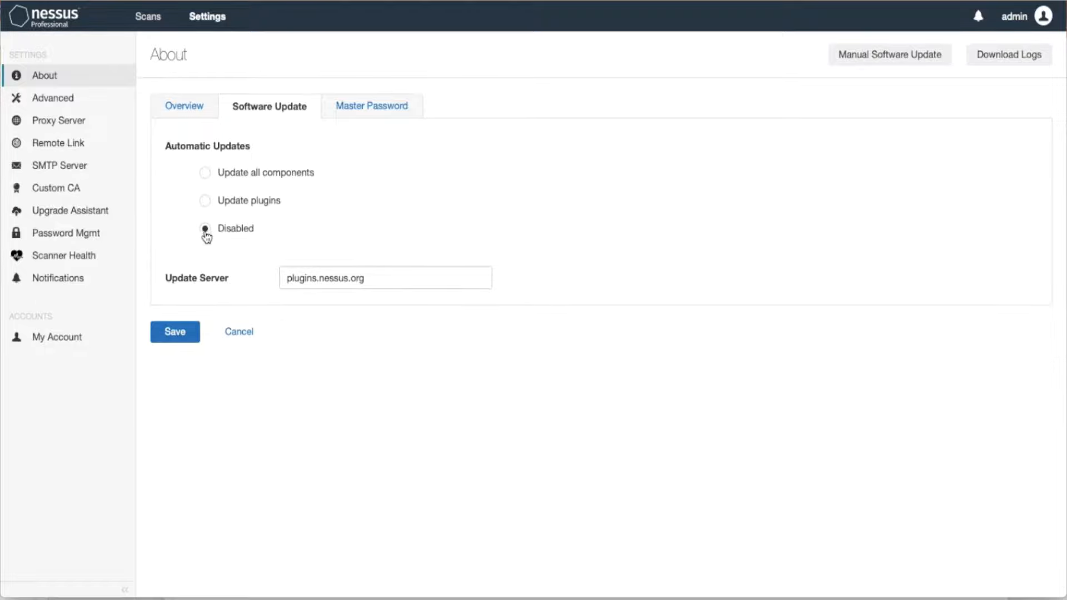
pyautogui.click(204, 200)
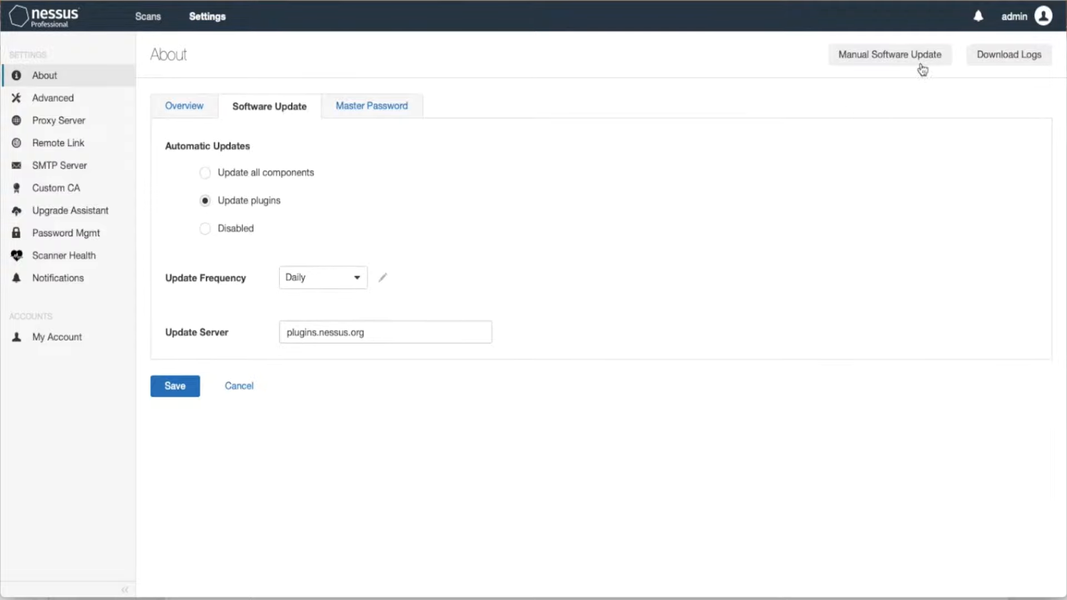
# Start a manual software update of all components immediately.
pyautogui.click(889, 55)
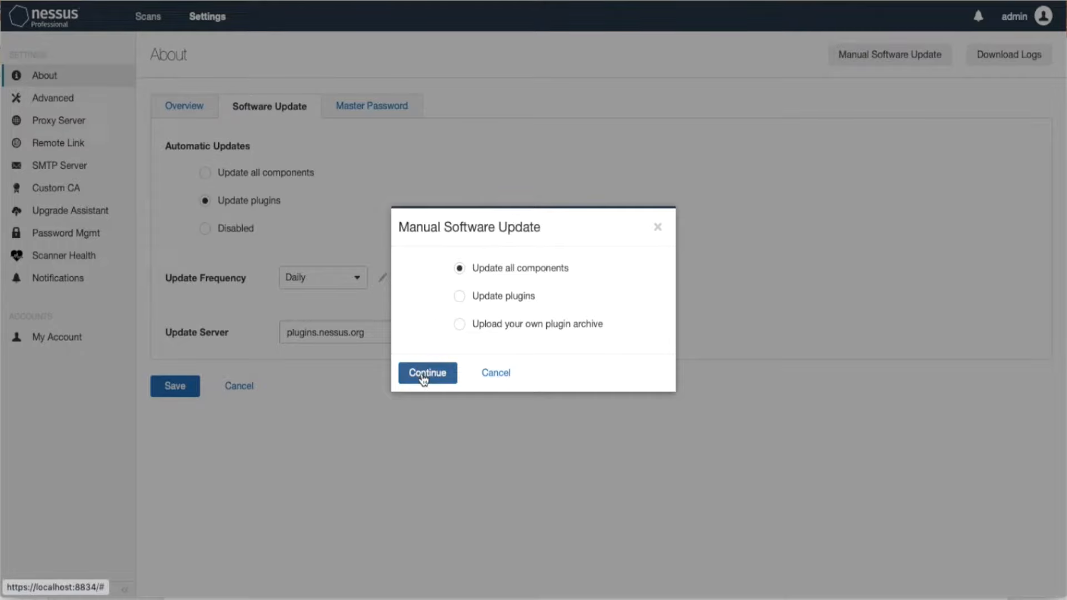
pyautogui.click(427, 374)
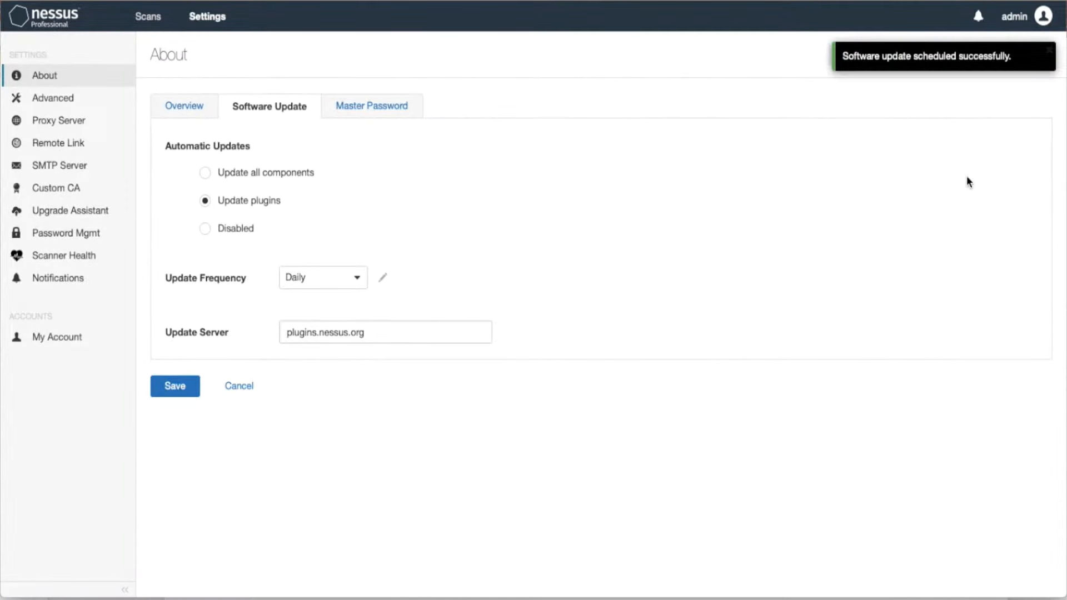
# Review the plugins-only and upload-your-own-archive manual options, then cancel.
pyautogui.click(889, 54)
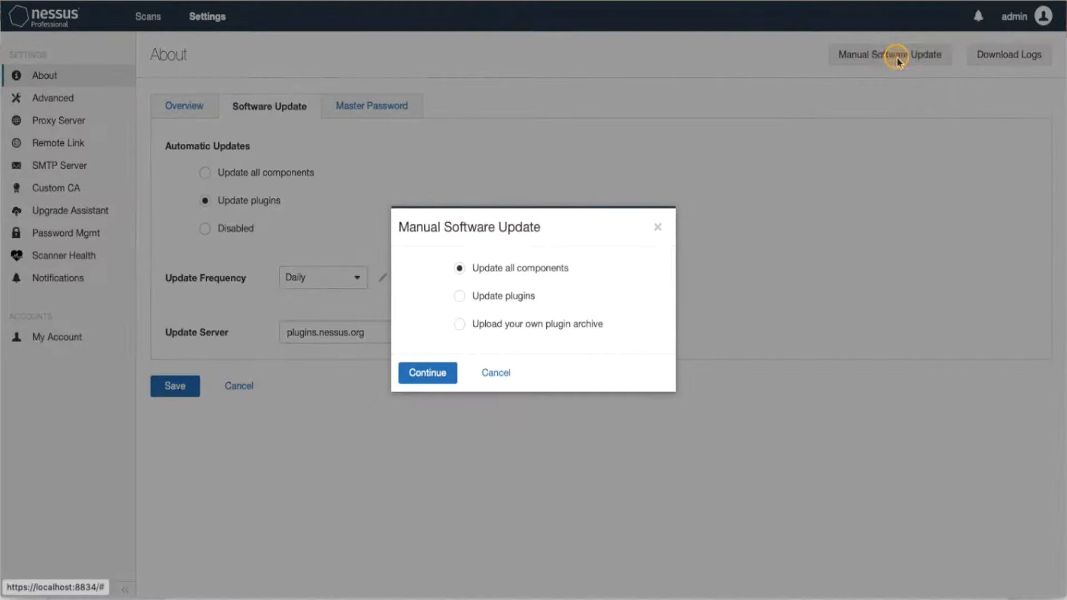
pyautogui.click(459, 295)
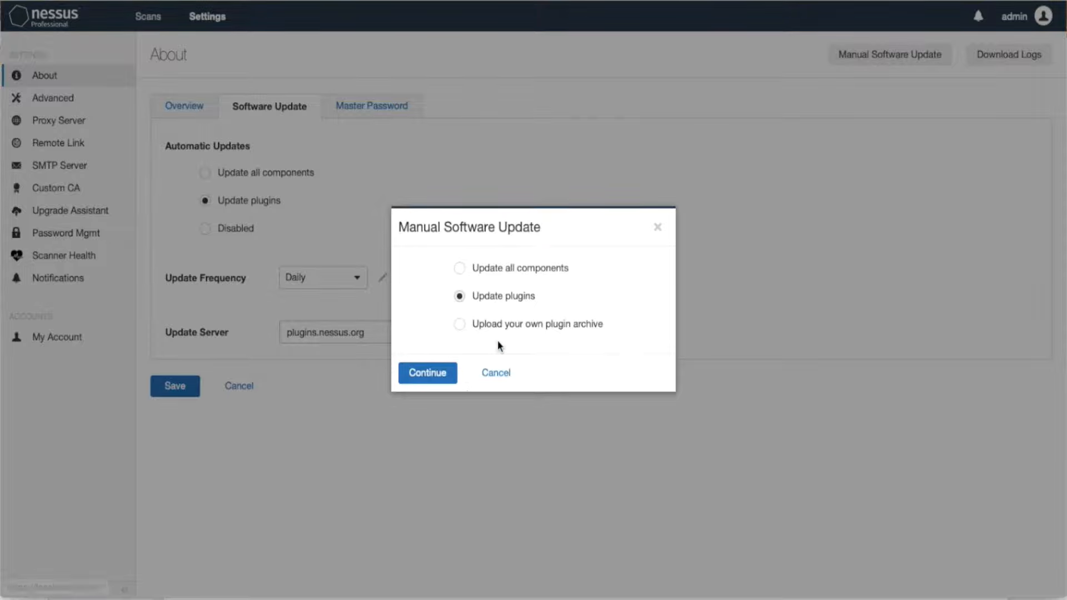
pyautogui.click(460, 323)
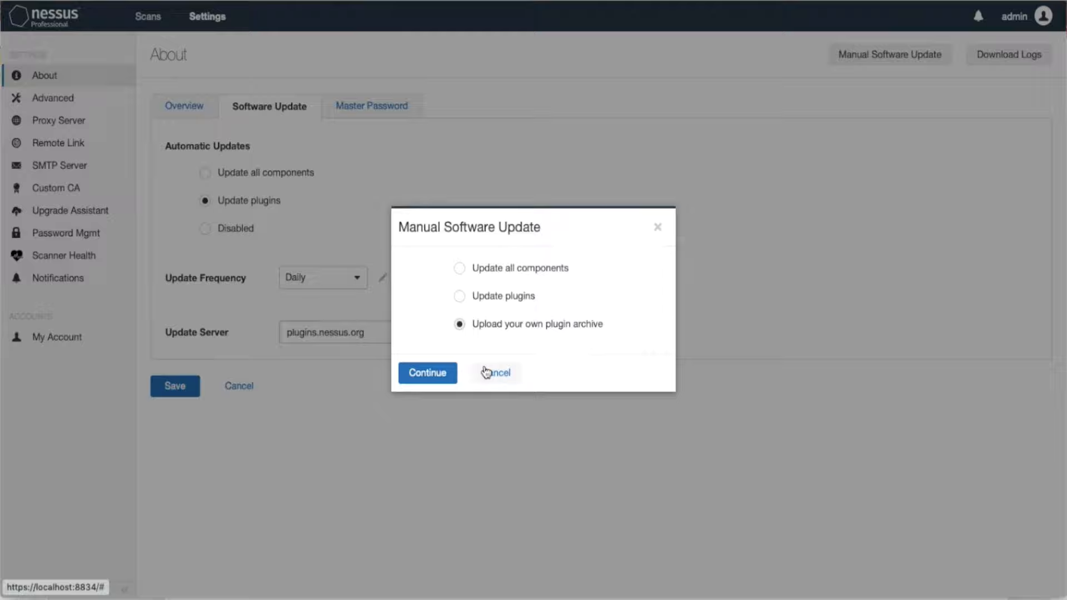
pyautogui.moveTo(493, 336)
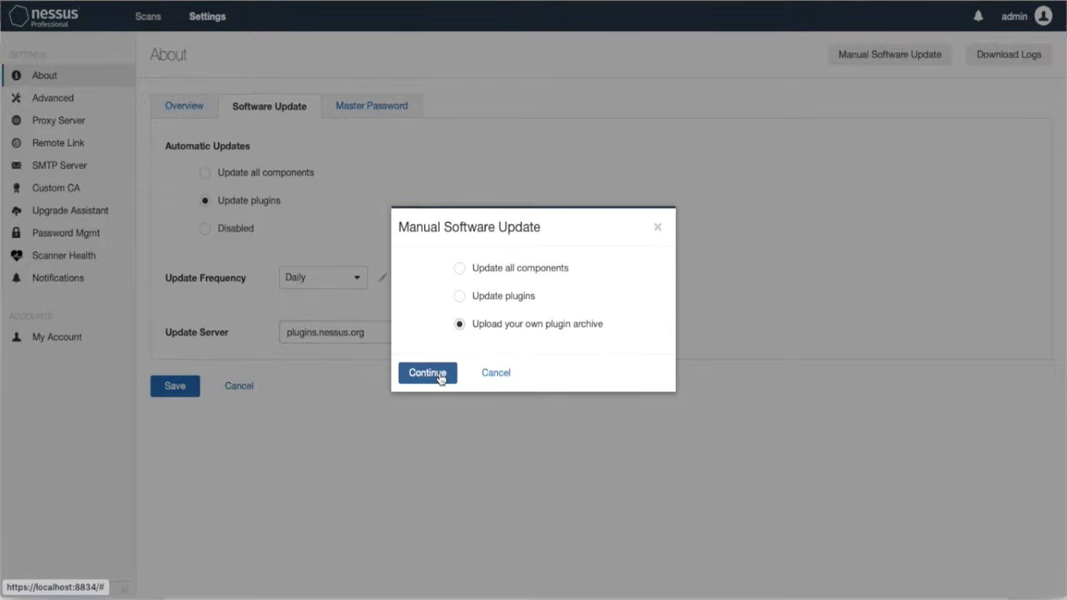
pyautogui.moveTo(496, 373)
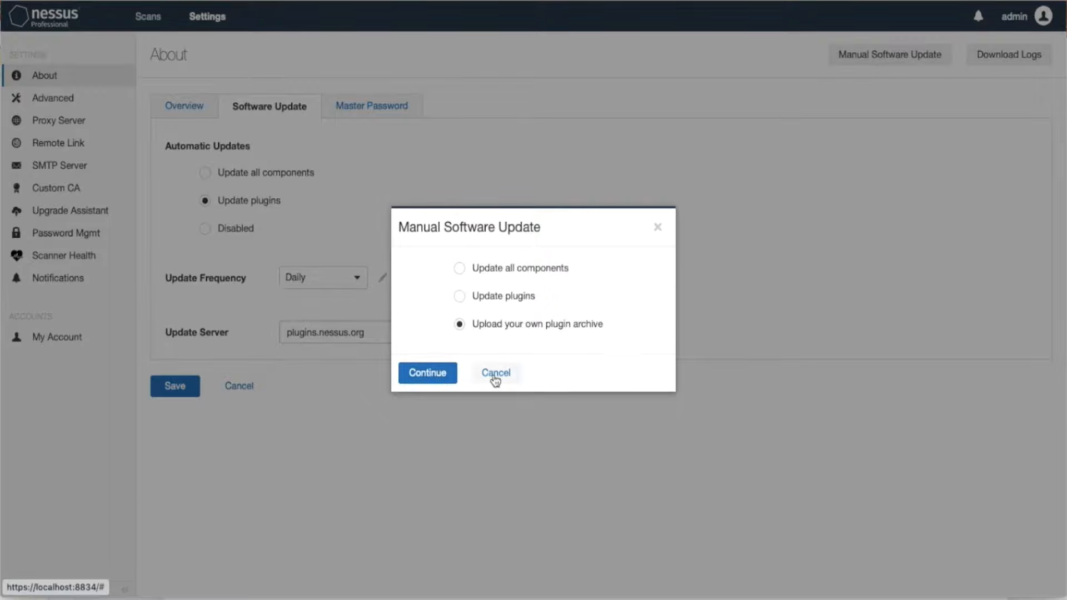
pyautogui.click(496, 373)
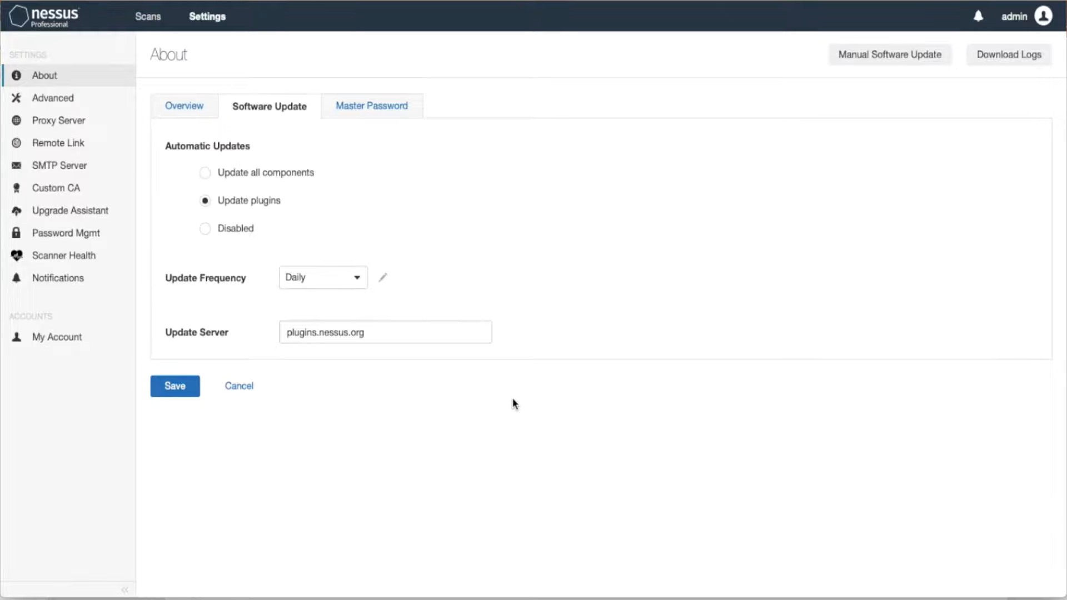
pyautogui.moveTo(871, 232)
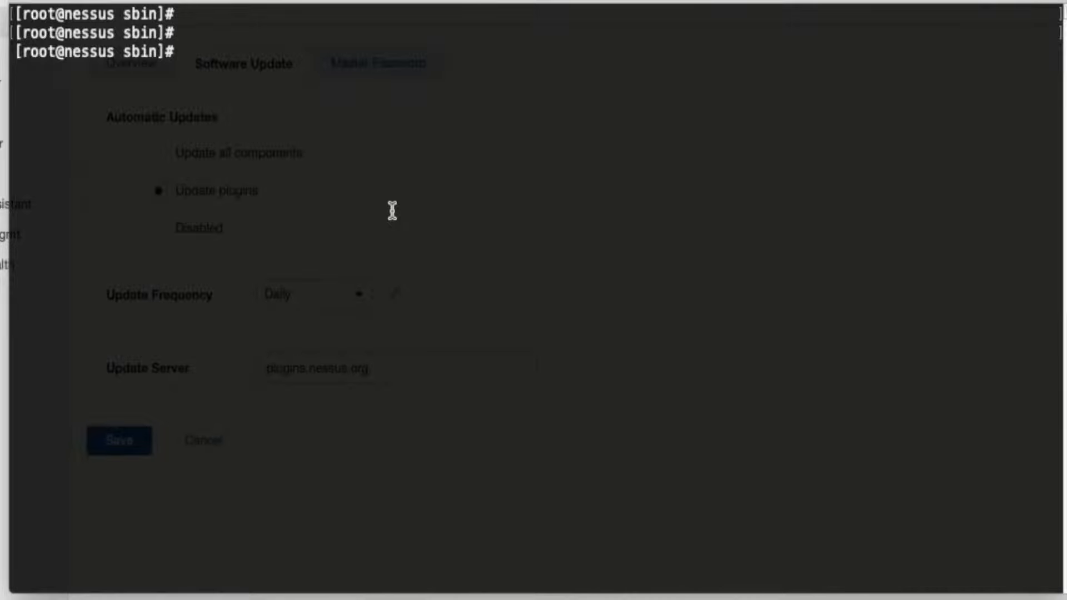
# Confirm pwd is /opt/nessus/sbin and enter ./nessuscli update --all.
pyautogui.write('pwd')
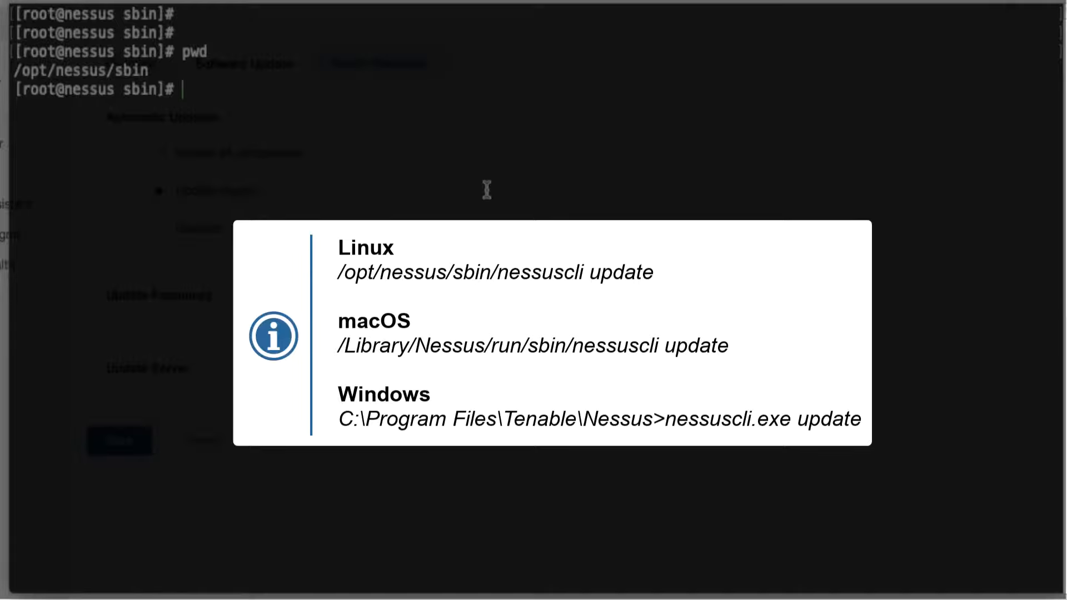
pyautogui.write('./nes')
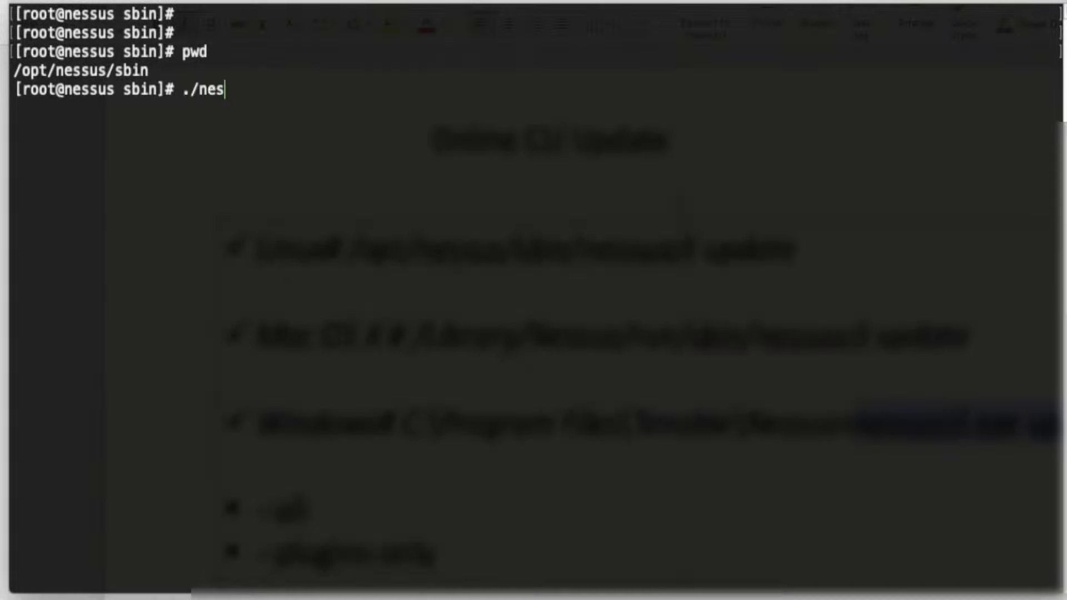
pyautogui.write('suscli update')
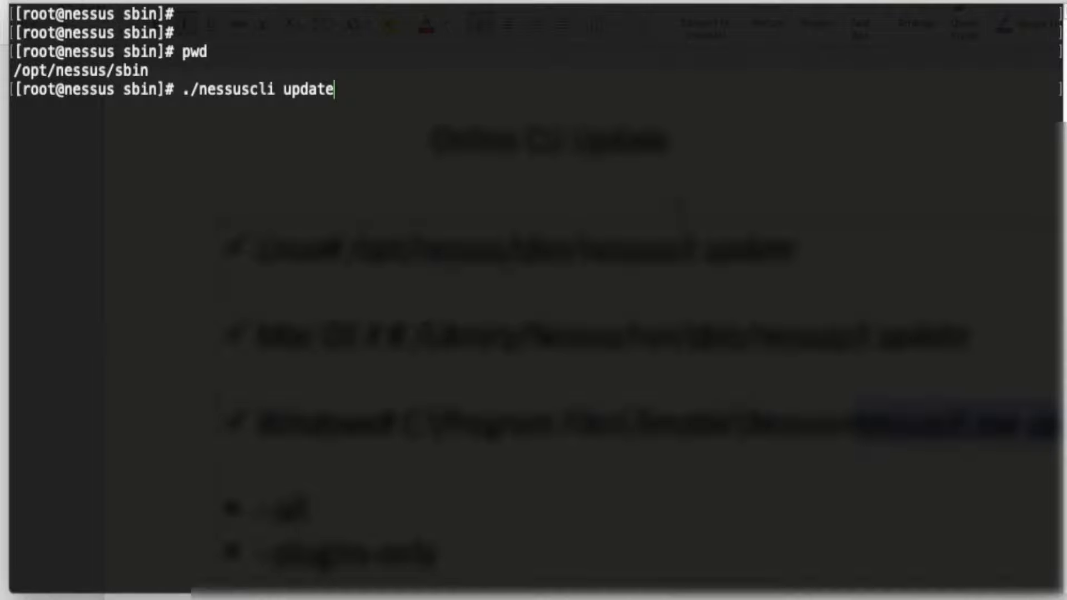
pyautogui.write('--all')
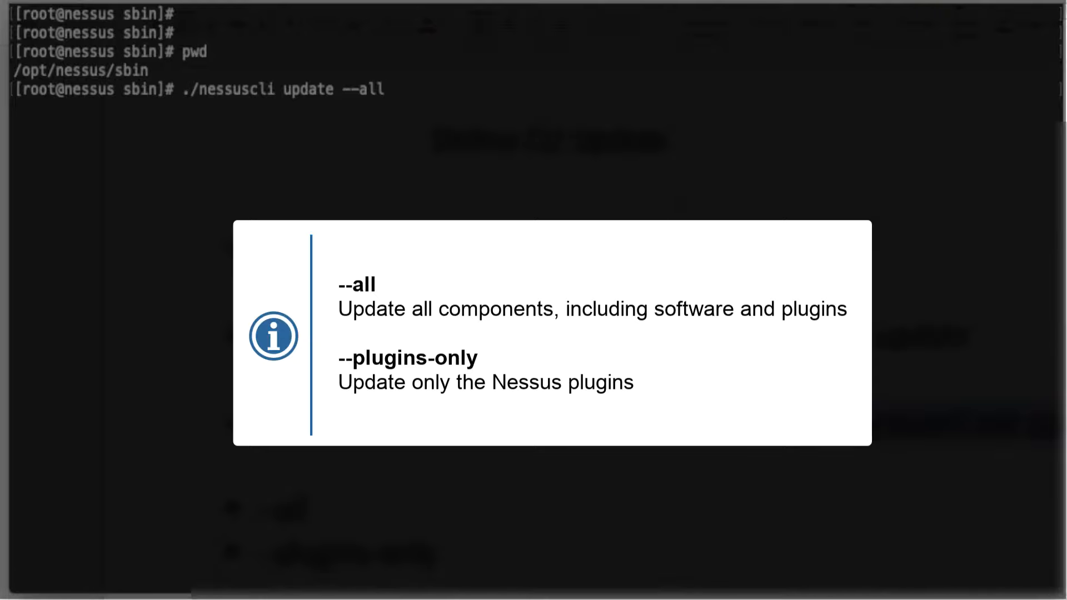
# Execute ./nessuscli update --all to update all components from the shell.
pyautogui.press('BackSpace')
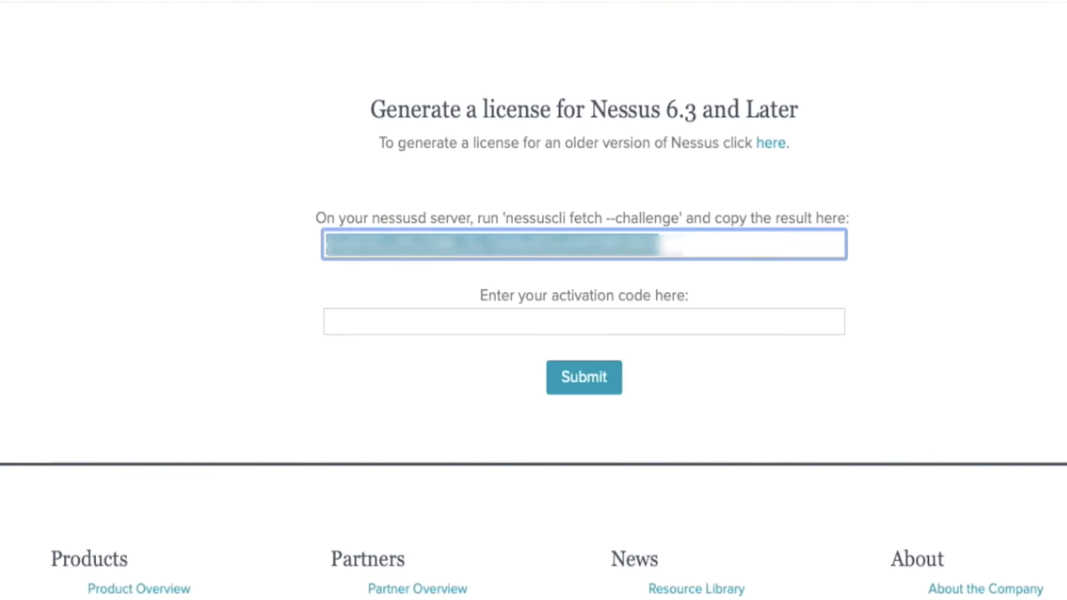
# Move to the activation code field on the license page with the challenge code kept.
pyautogui.click(584, 321)
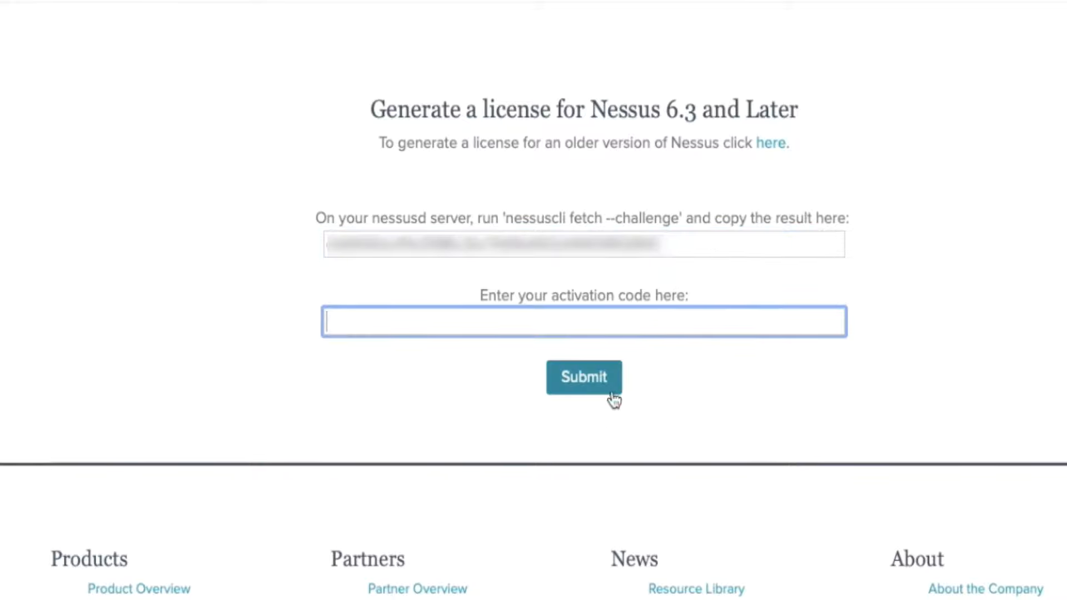
pyautogui.moveTo(631, 453)
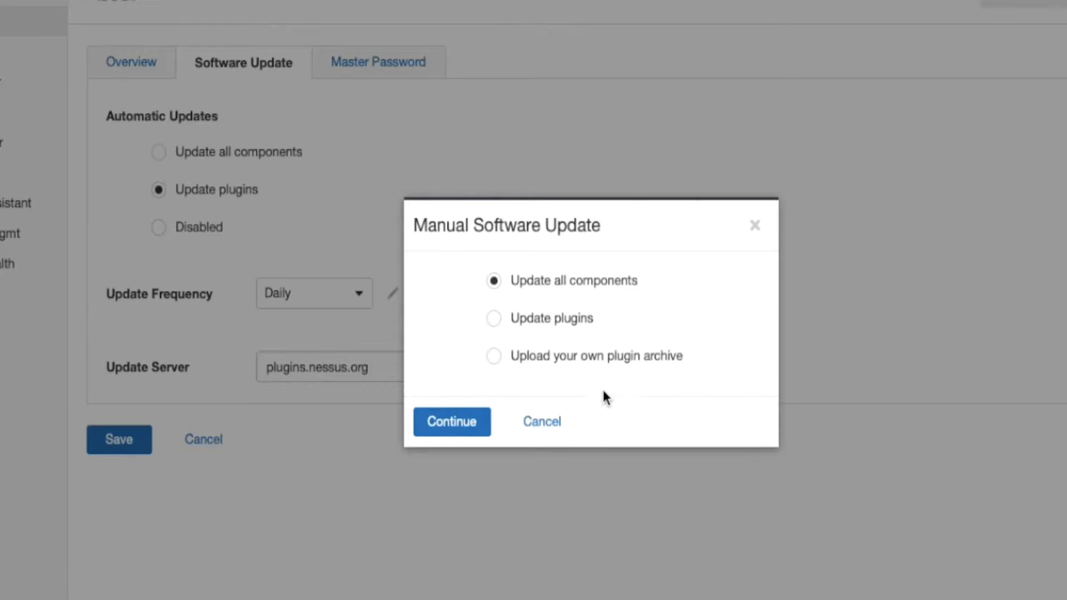
pyautogui.moveTo(541, 420)
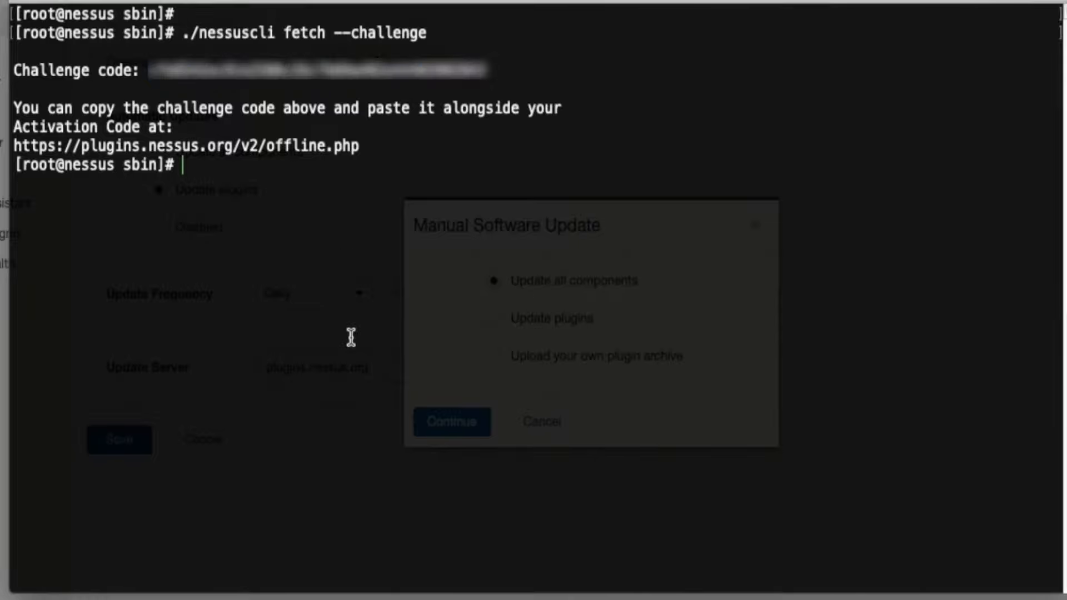
pyautogui.moveTo(356, 290)
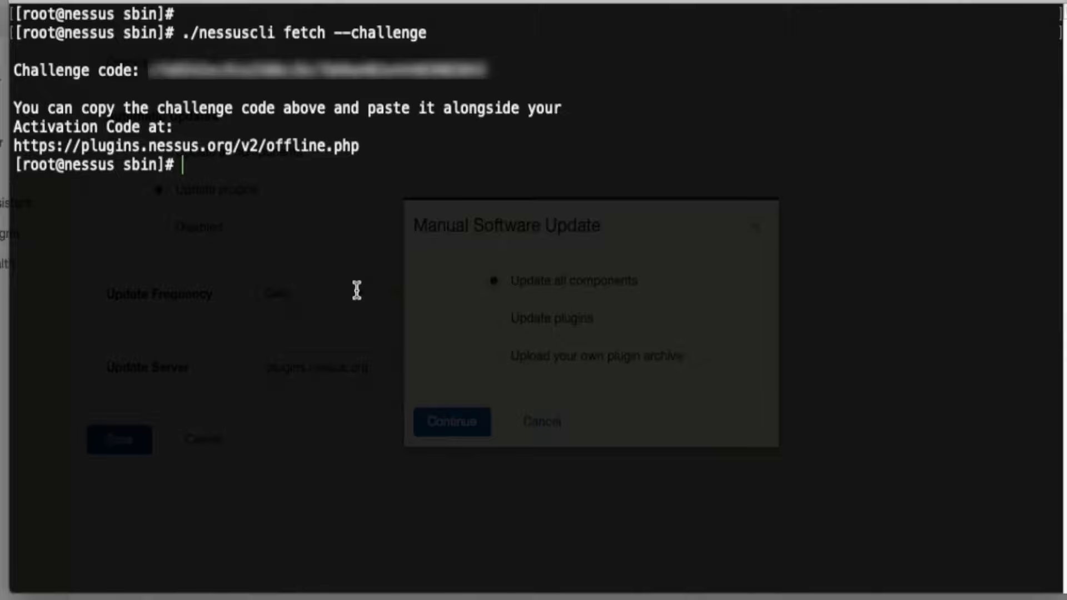
# Change to /opt/nessus/etc/nessus/ and list its files, including nessus-fetch.db.
pyautogui.write('cd')
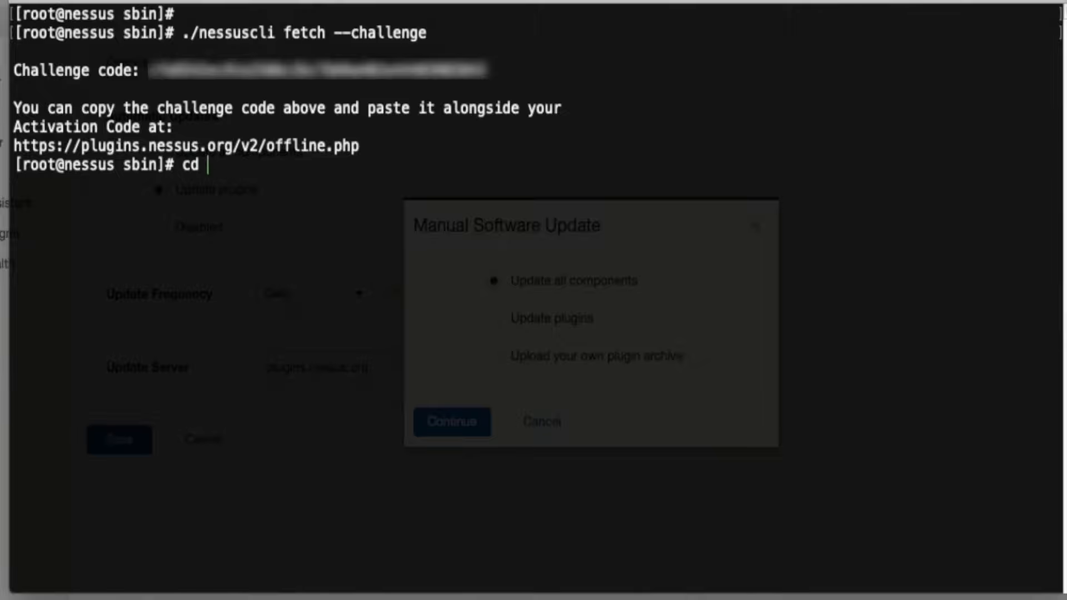
pyautogui.write('/opt/nessus/etc/nessus/')
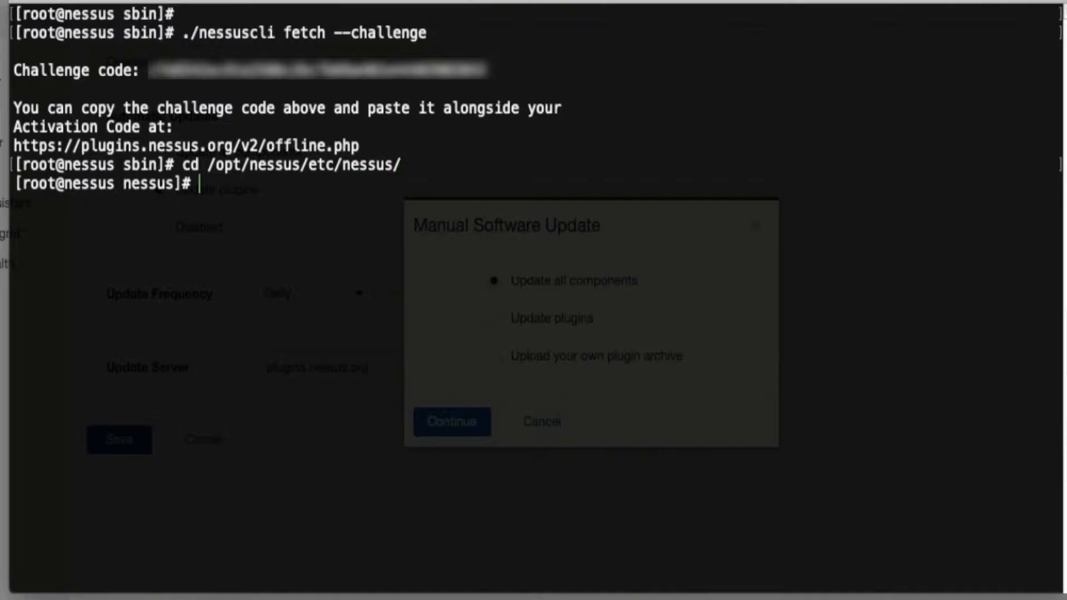
pyautogui.write('ls')
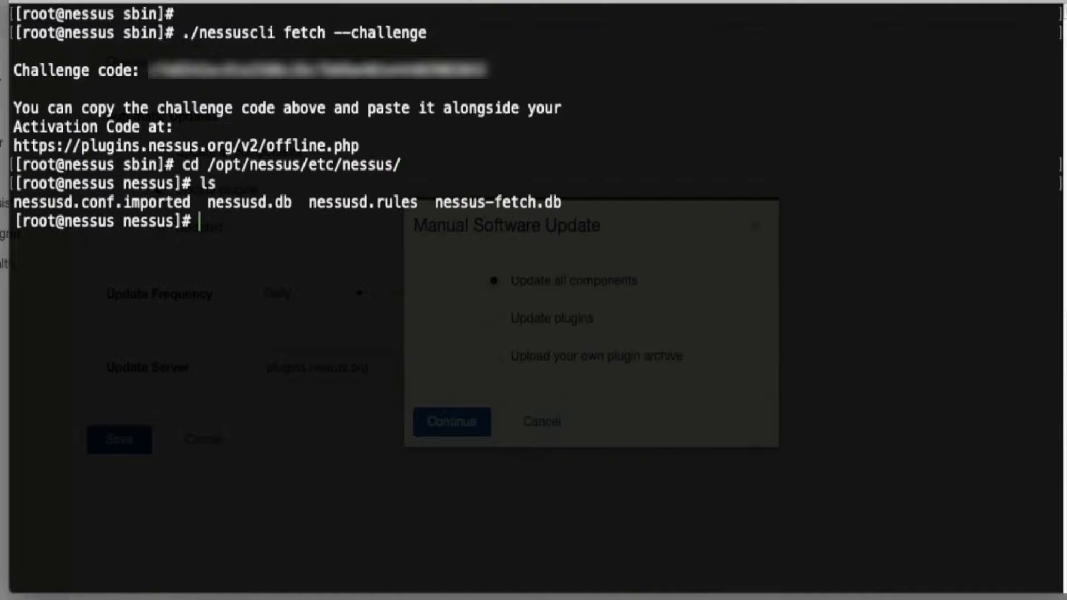